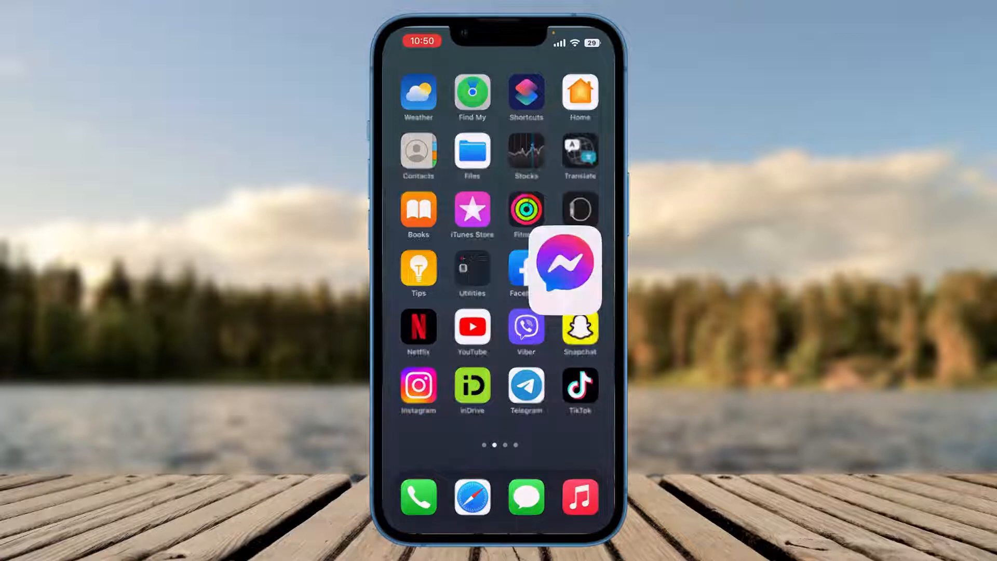
- Switch Messenger to the linked DigiDraft page account from account settings
left_click(563, 262)
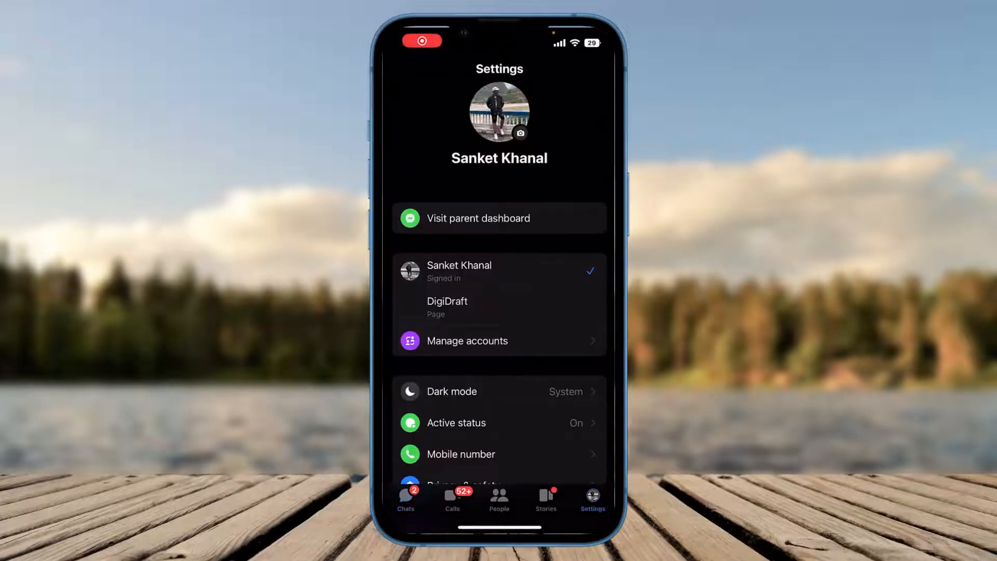
scroll("down", 3)
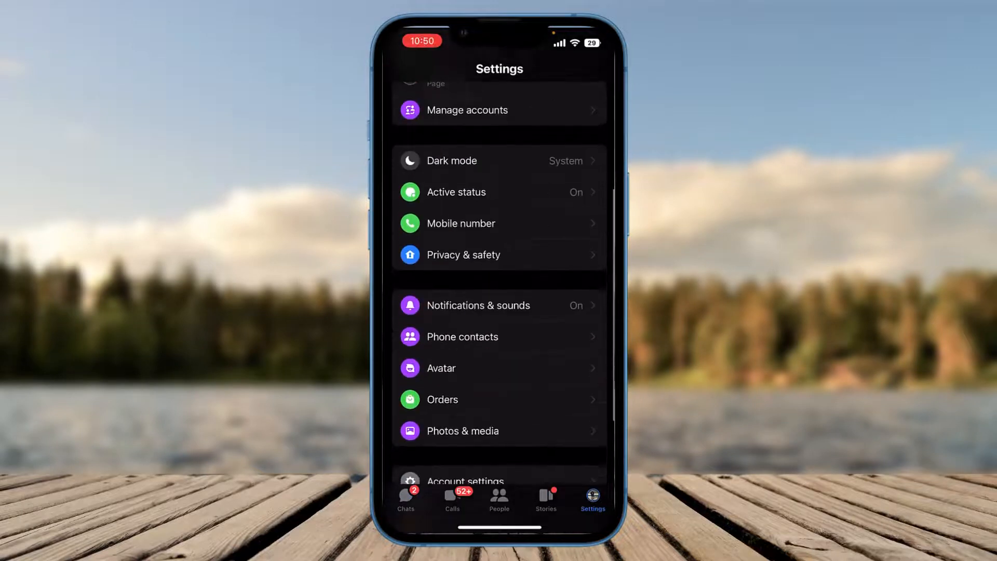
scroll("down", 3)
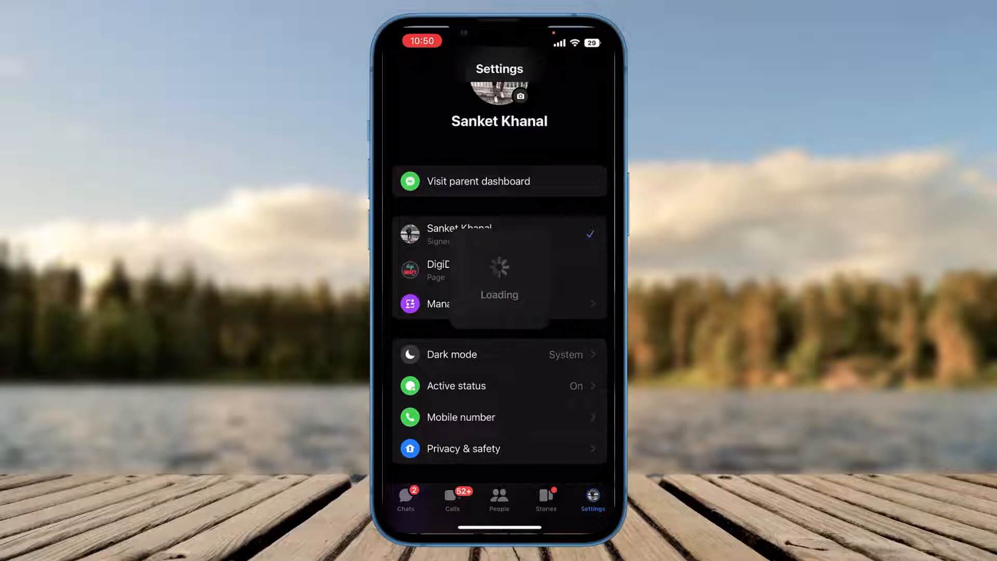
left_click(437, 270)
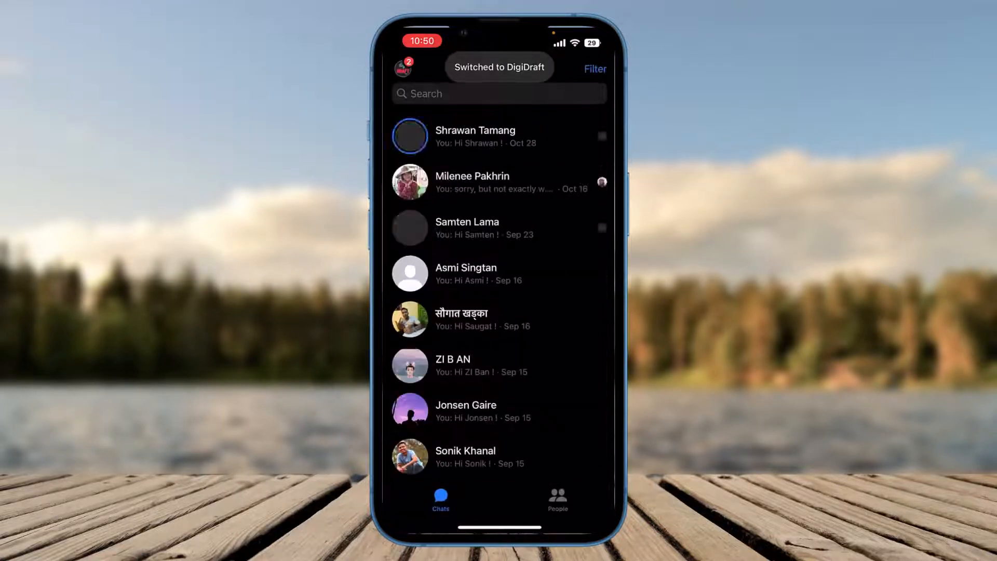
- Dismiss the DigiDraft account settings with Done and leave for the iOS Settings app
left_click(402, 66)
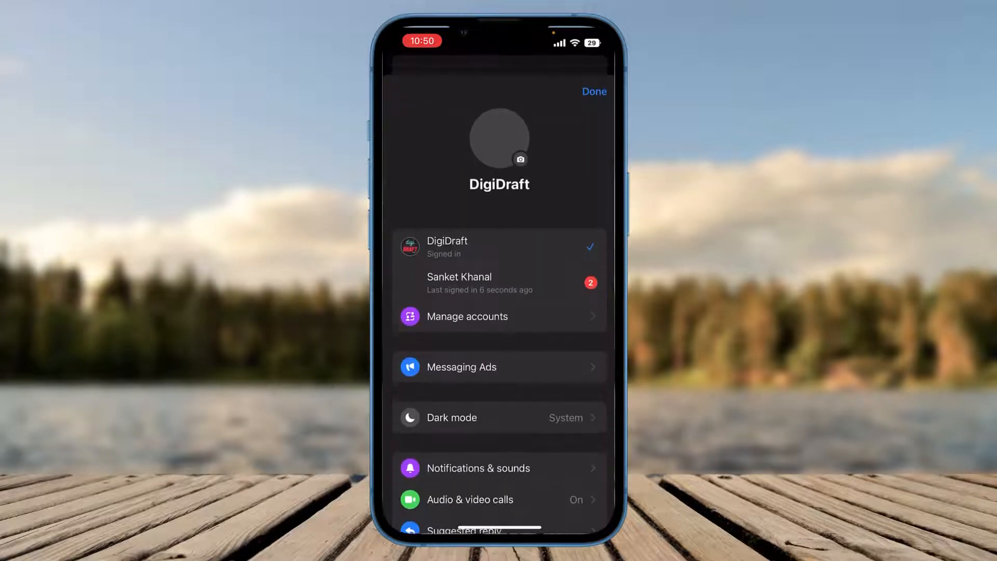
left_click(593, 92)
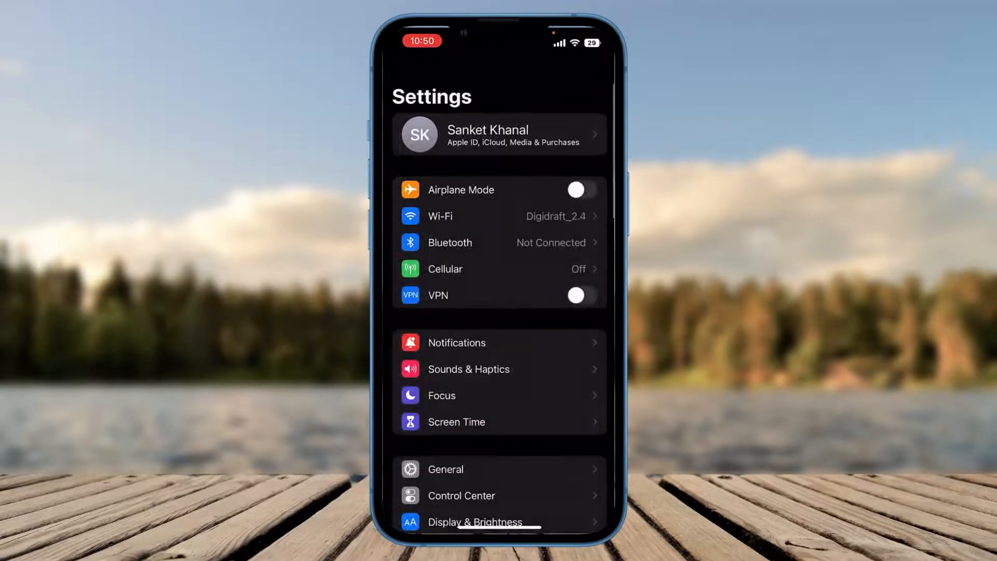
- Reach Messenger's storage page via General > iPhone Storage app list
left_click(446, 468)
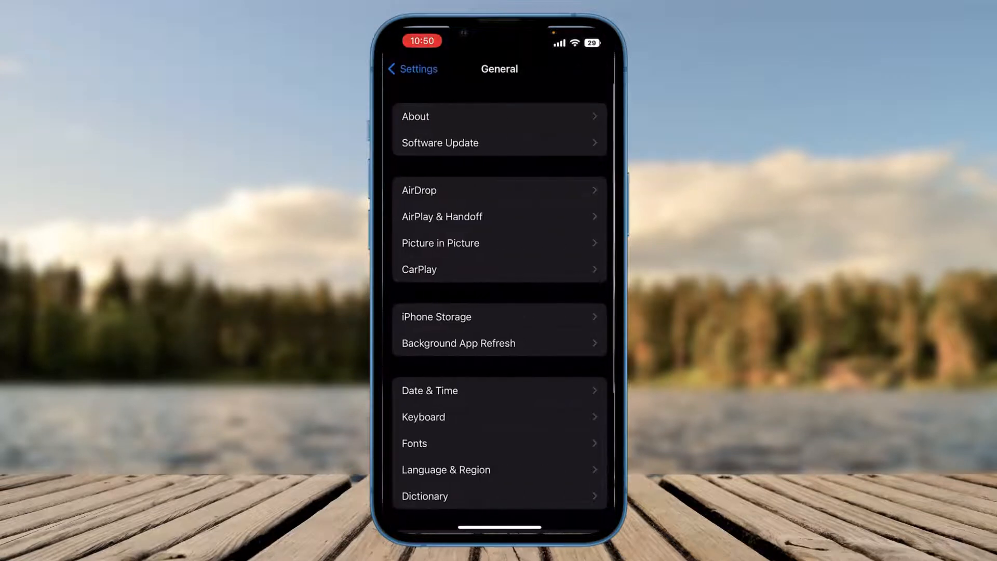
left_click(436, 317)
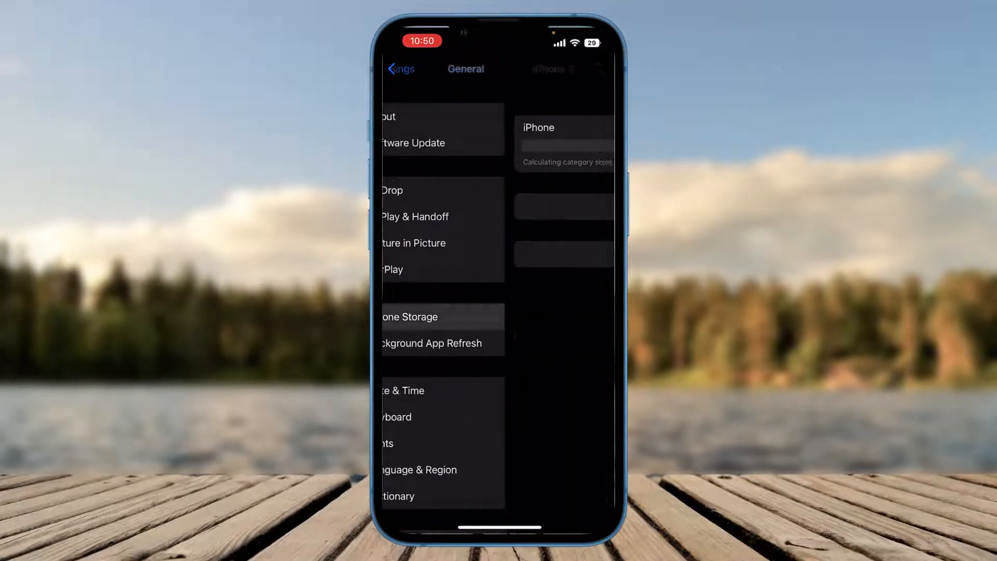
left_click(409, 316)
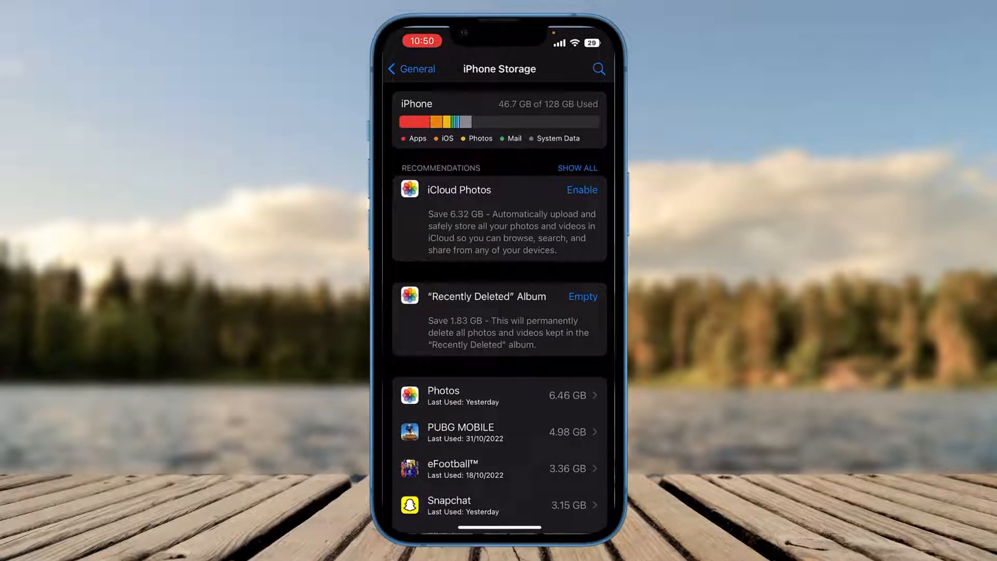
scroll("down", 3)
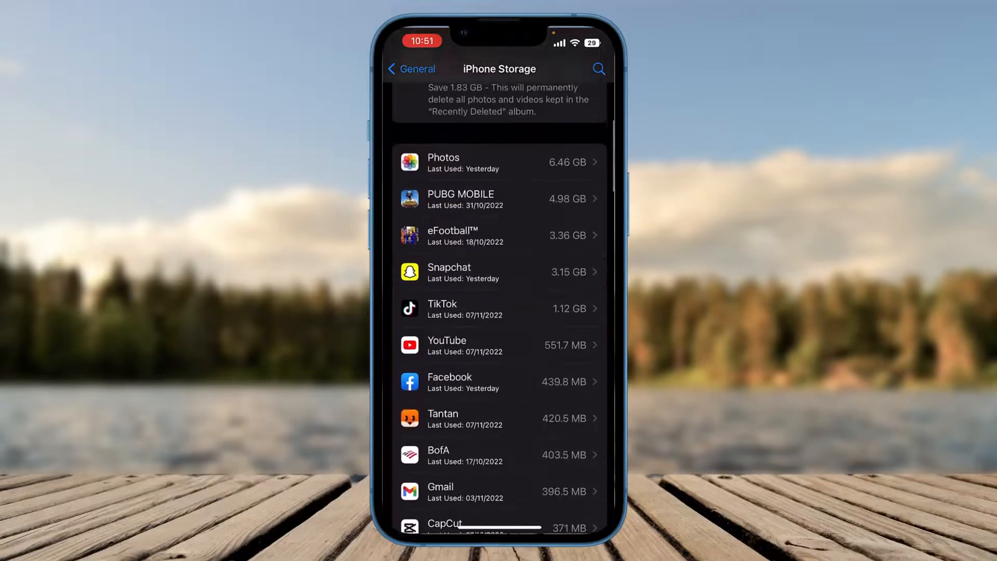
scroll("down", 3)
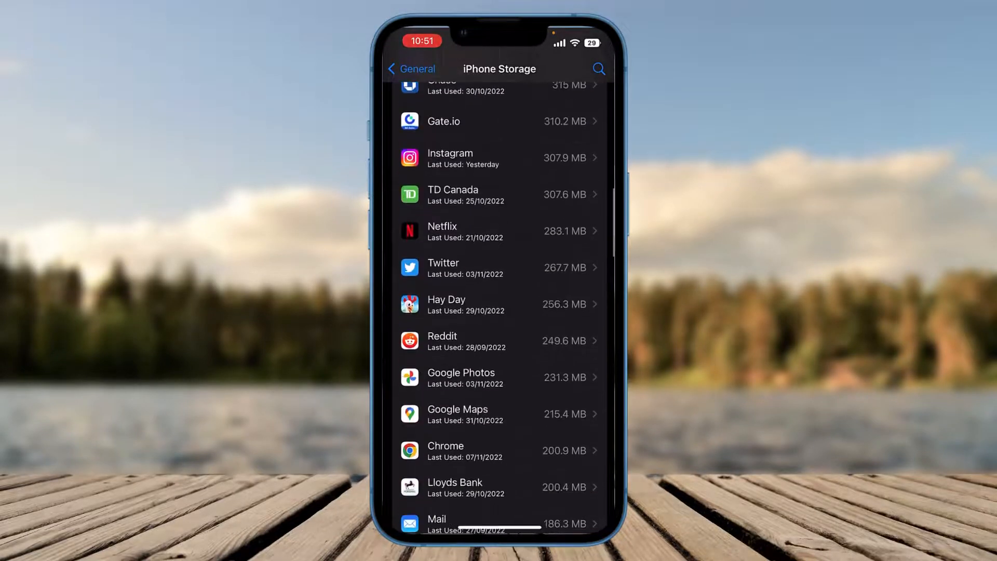
scroll("down", 3)
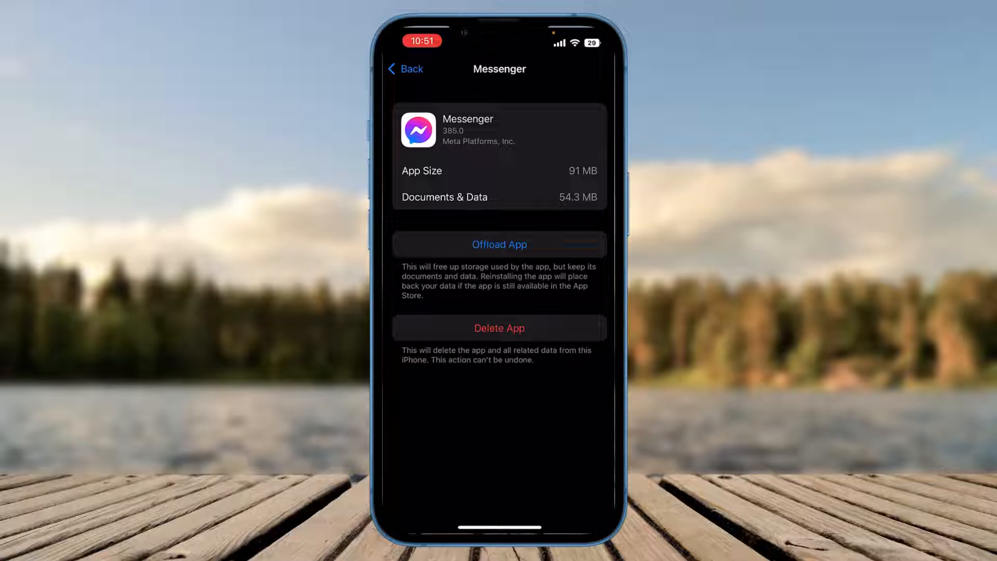
- Offload Messenger keeping its data, then reinstall it from the storage page
left_click(499, 245)
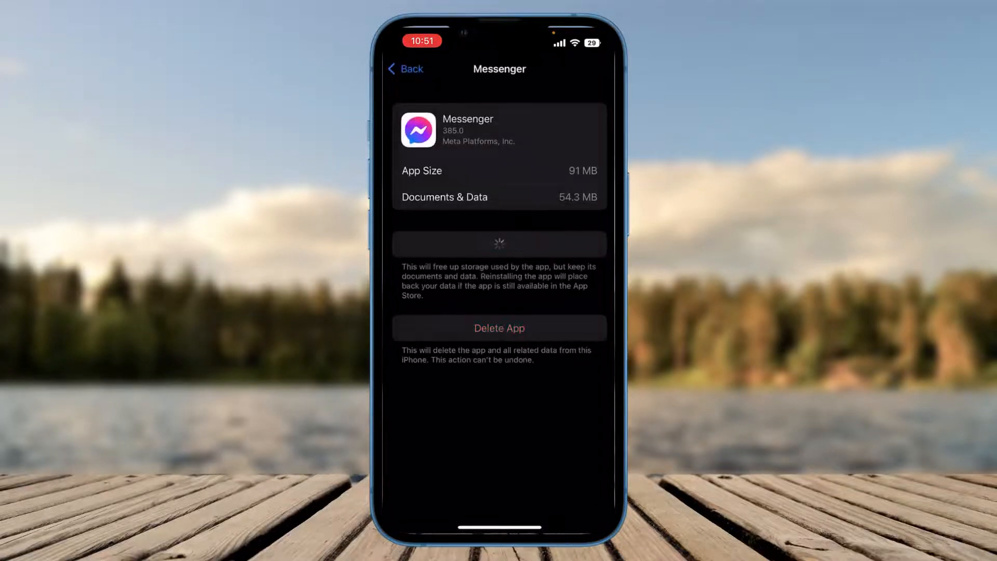
left_click(499, 243)
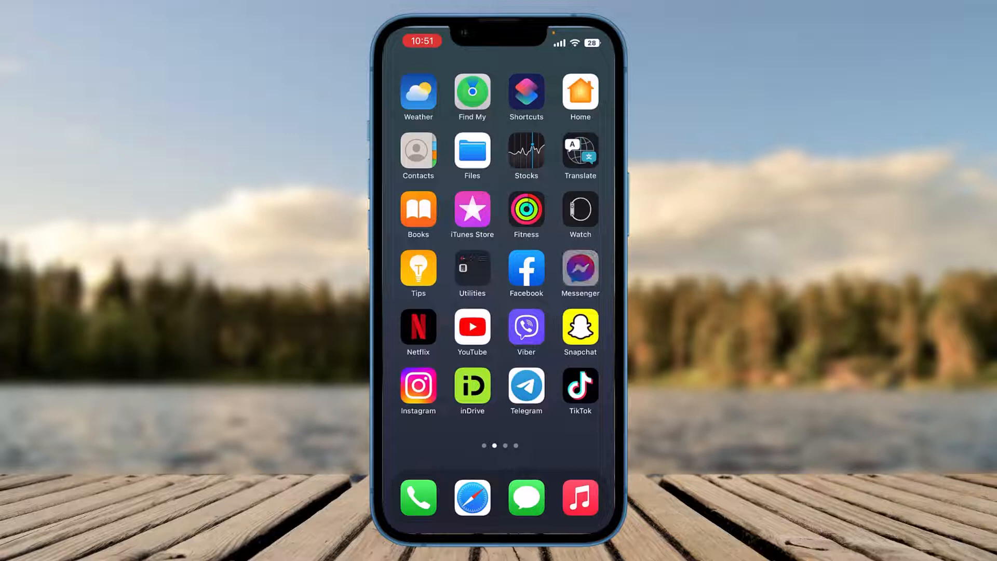
left_click(580, 273)
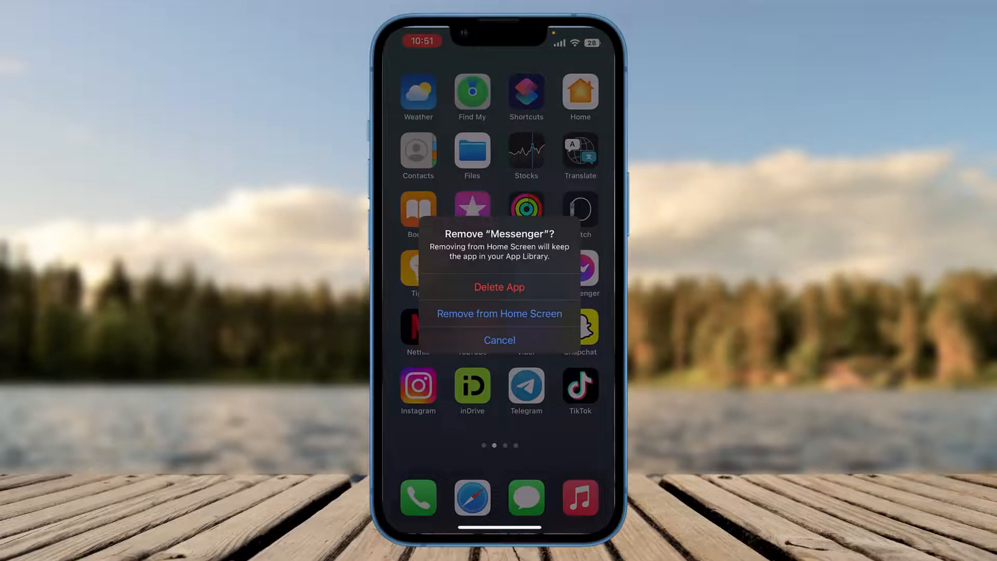
left_click(498, 340)
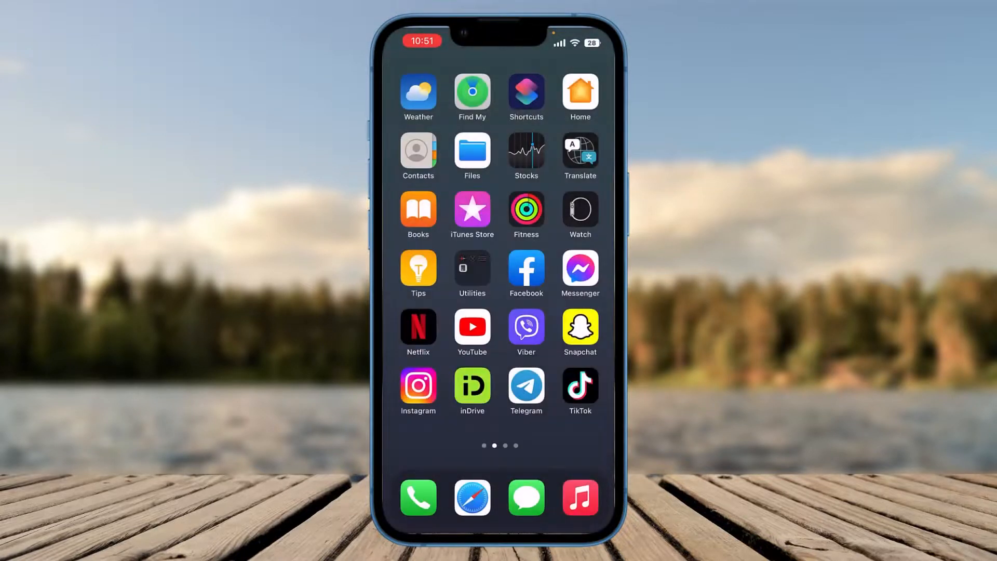